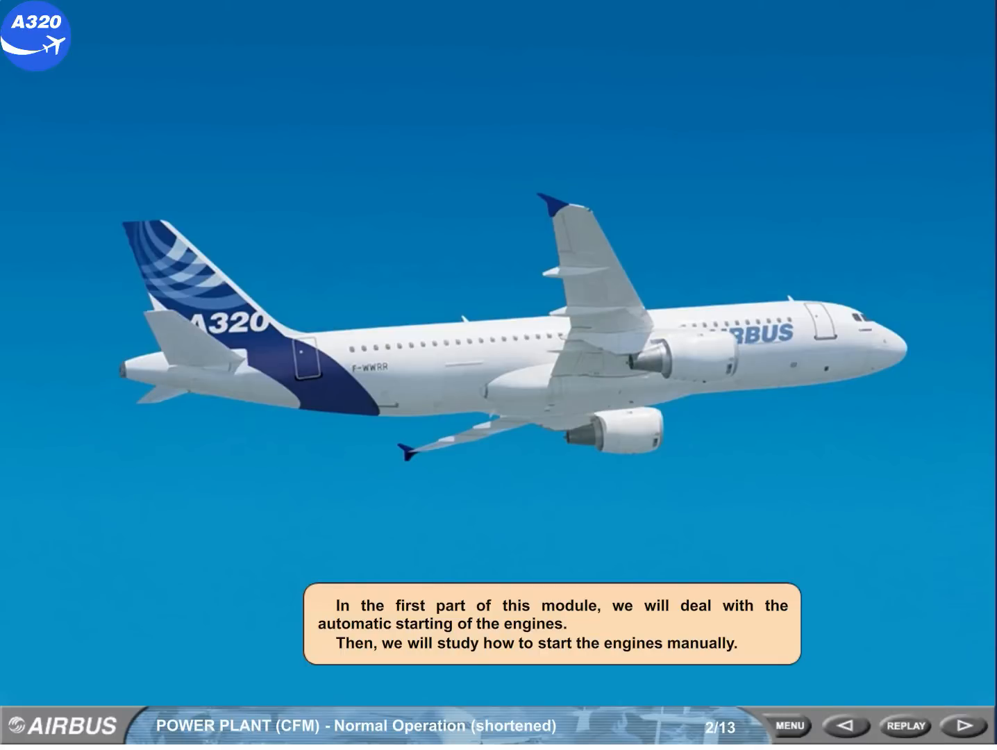
- Advance from slide 2 to slide 3 showing the engine start panel with both engines off
left_click(952, 725)
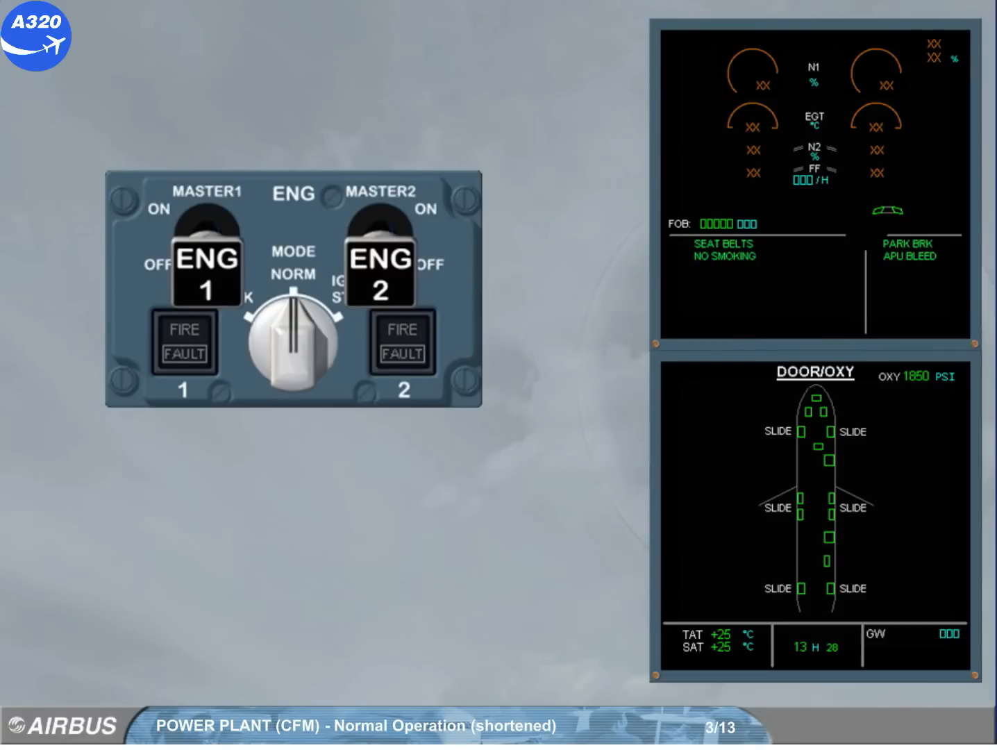
- Continue the start demo and advance to slide 5, where fuel flows at 22% N2 and EGT rises
left_click(296, 336)
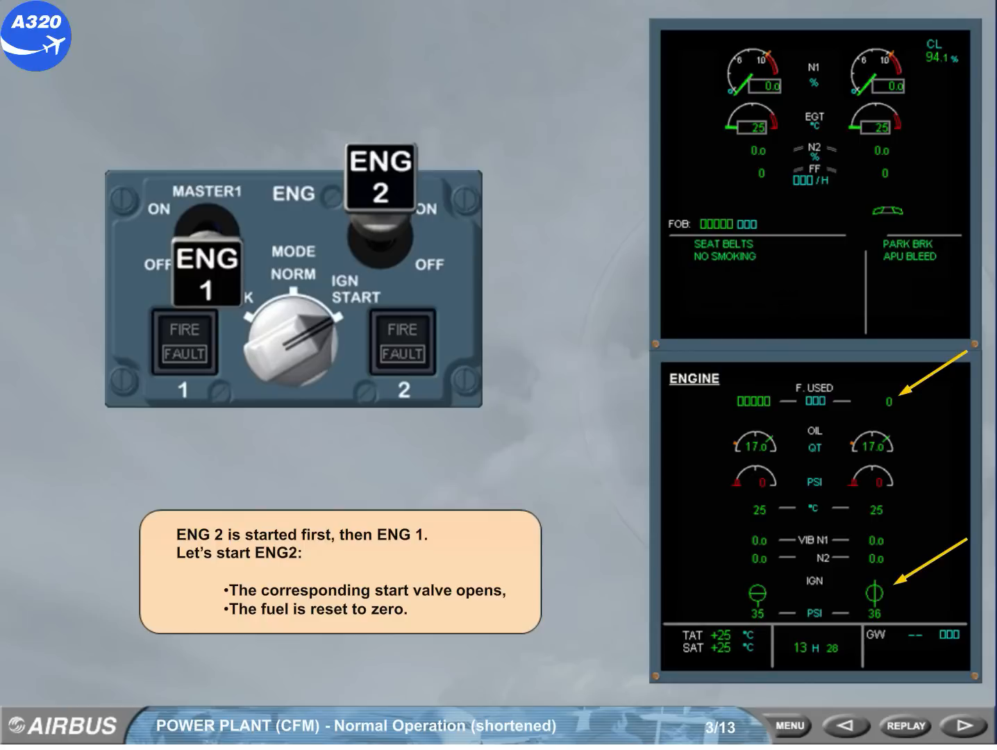
left_click(946, 725)
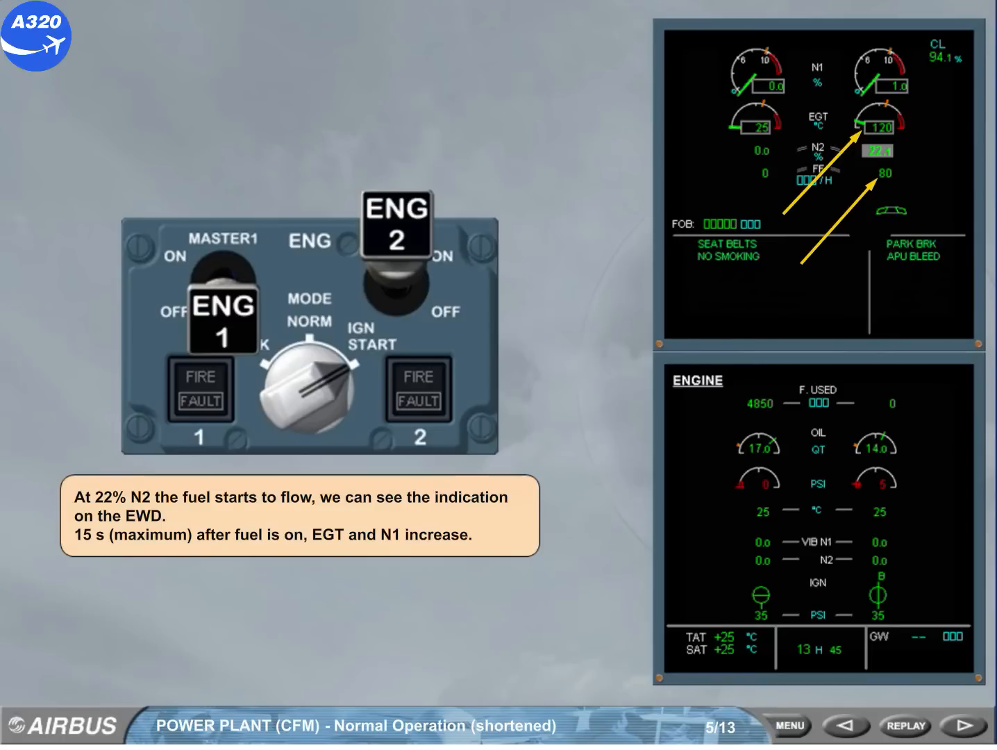
- Advance through slides 6-7 to slide 8, past both engines running with stabilized parameters
left_click(950, 725)
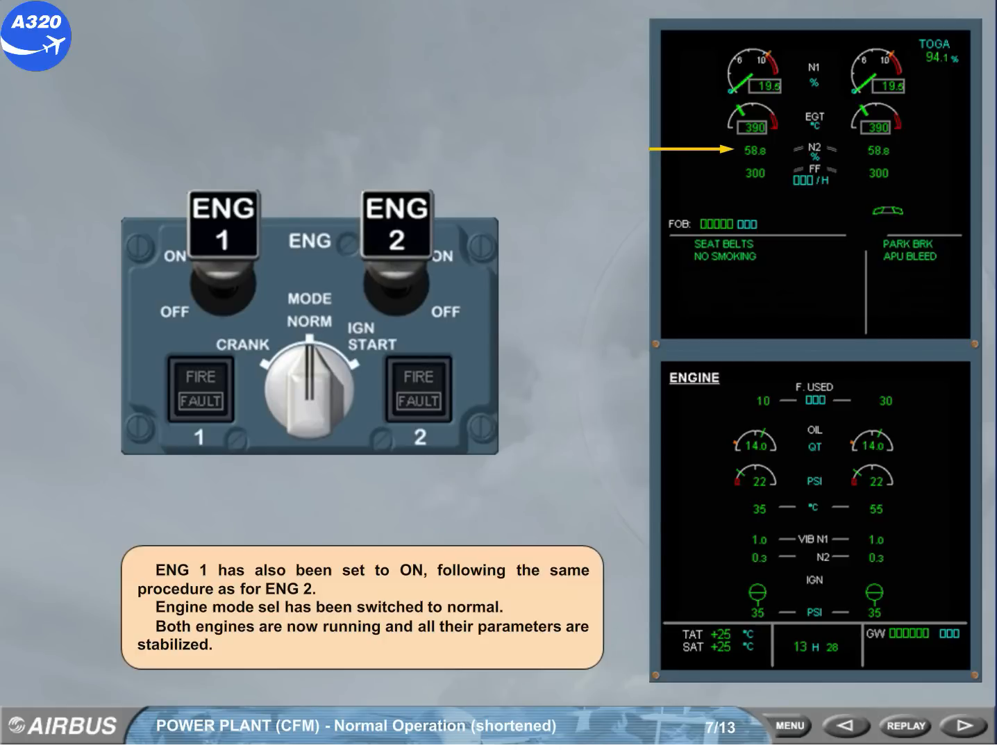
left_click(950, 726)
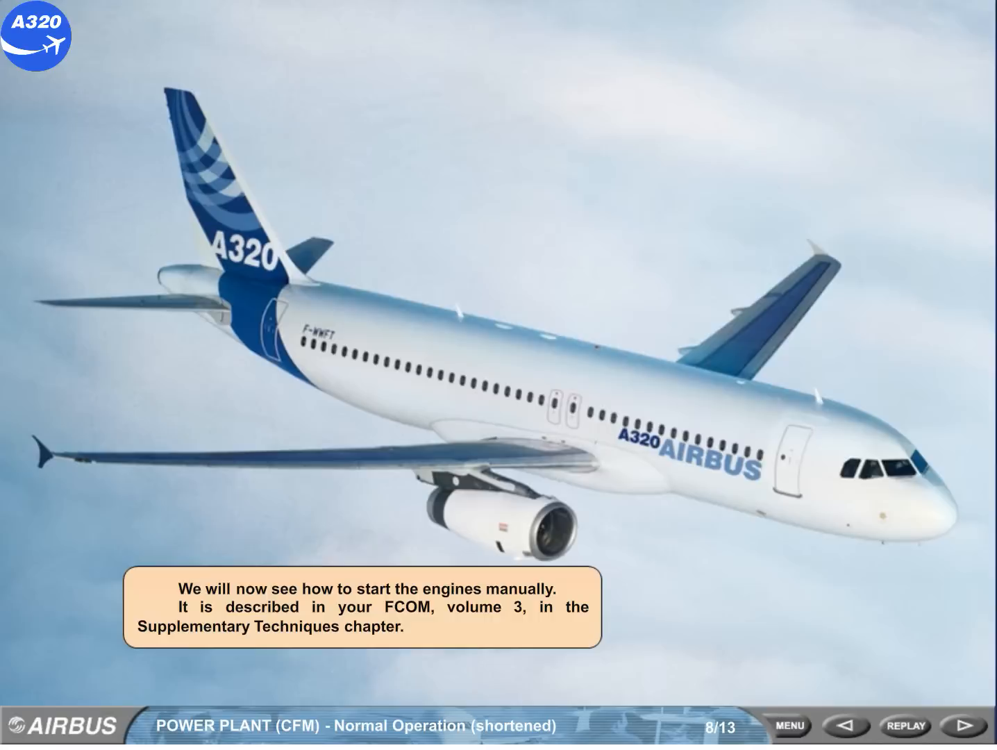
- Advance to slide 9 explaining that manual start switches control the start valves
left_click(957, 725)
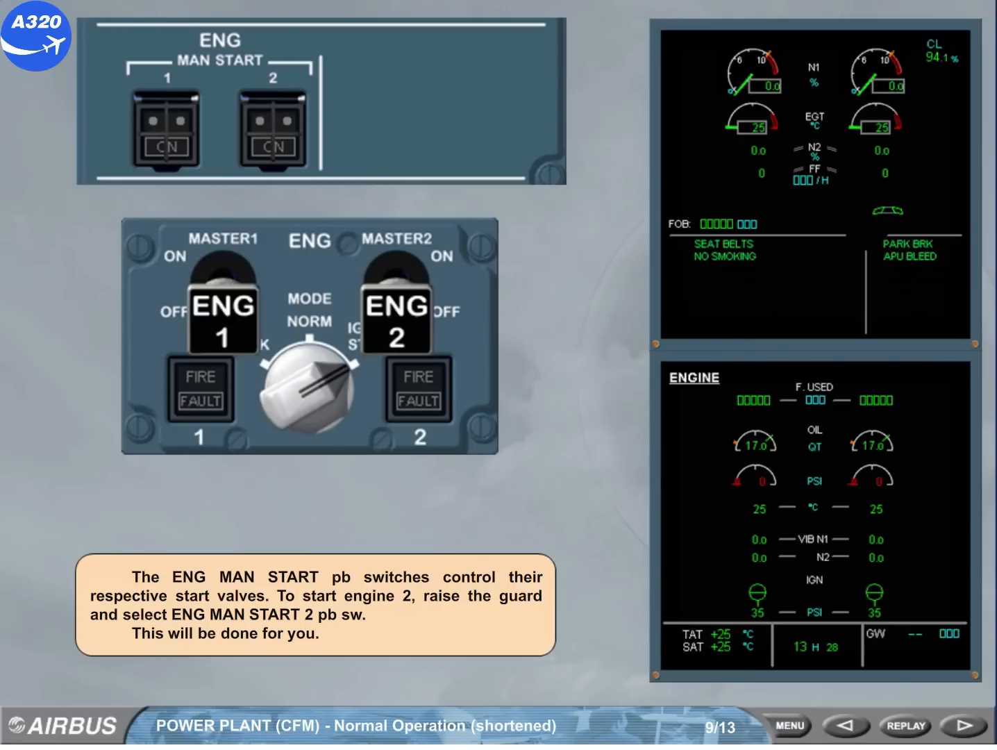
- Select ENG MAN START 2 to ON and continue the slide 10 demonstration
left_click(269, 130)
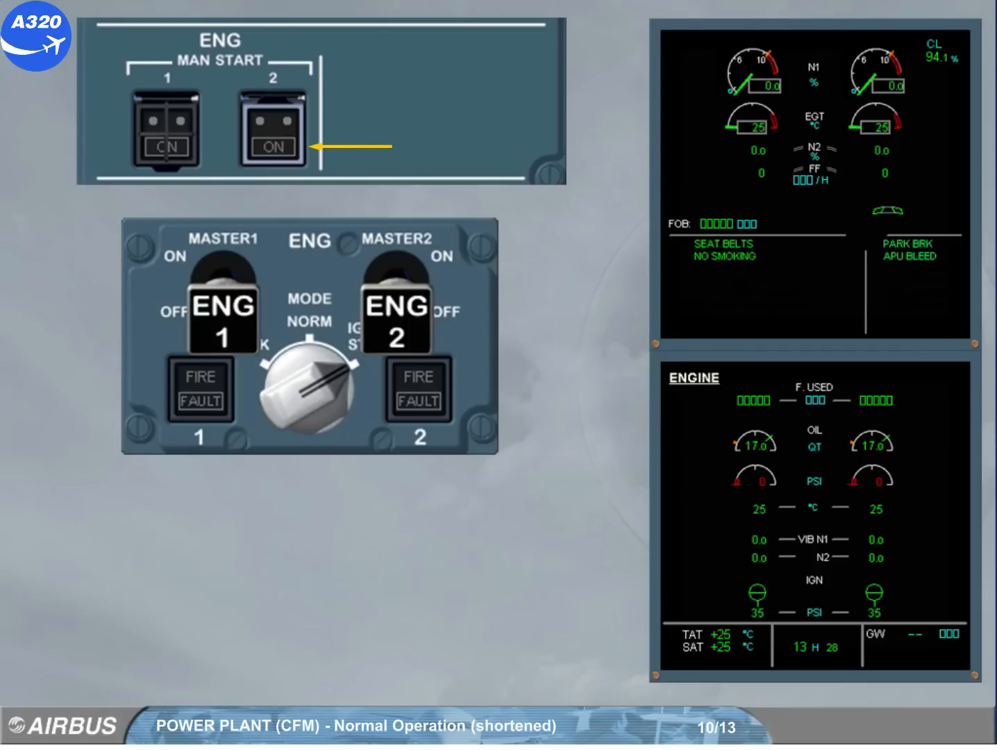
left_click(273, 147)
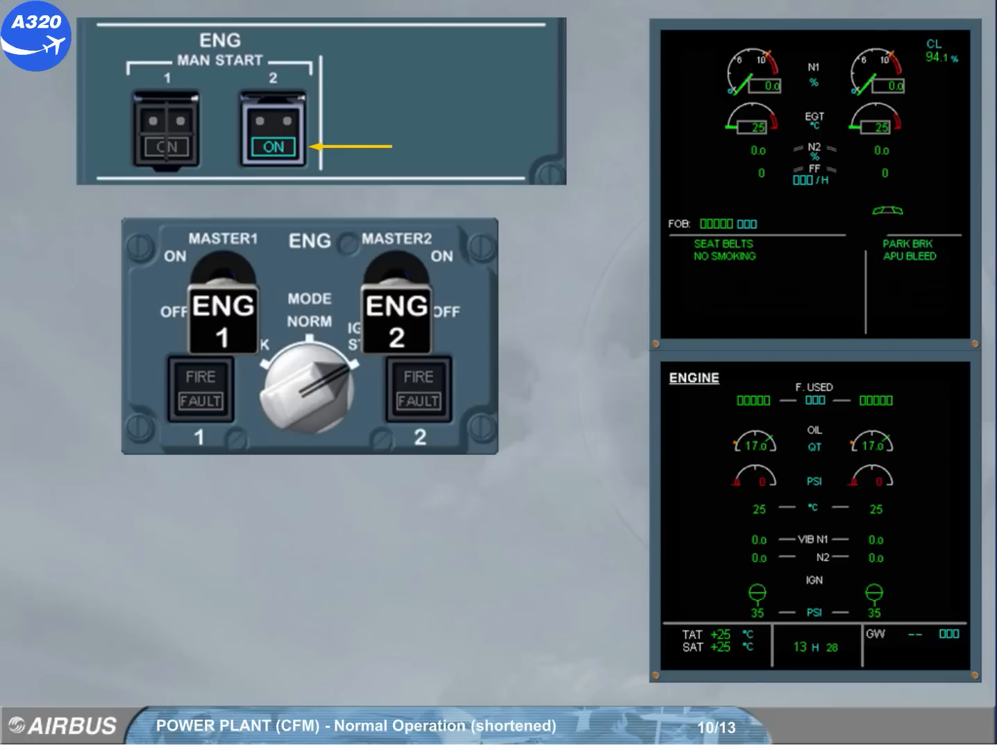
- Continue slide 10's narration and advance to slide 11 with engine 2 master switch on and fuel flow rising
left_click(271, 146)
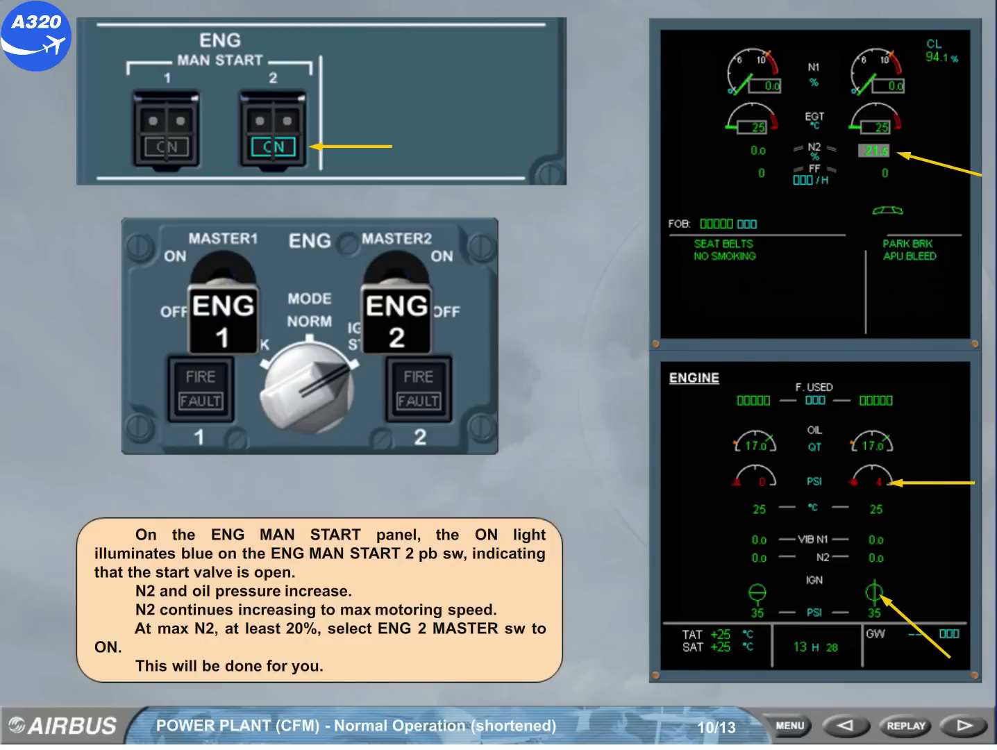
left_click(947, 724)
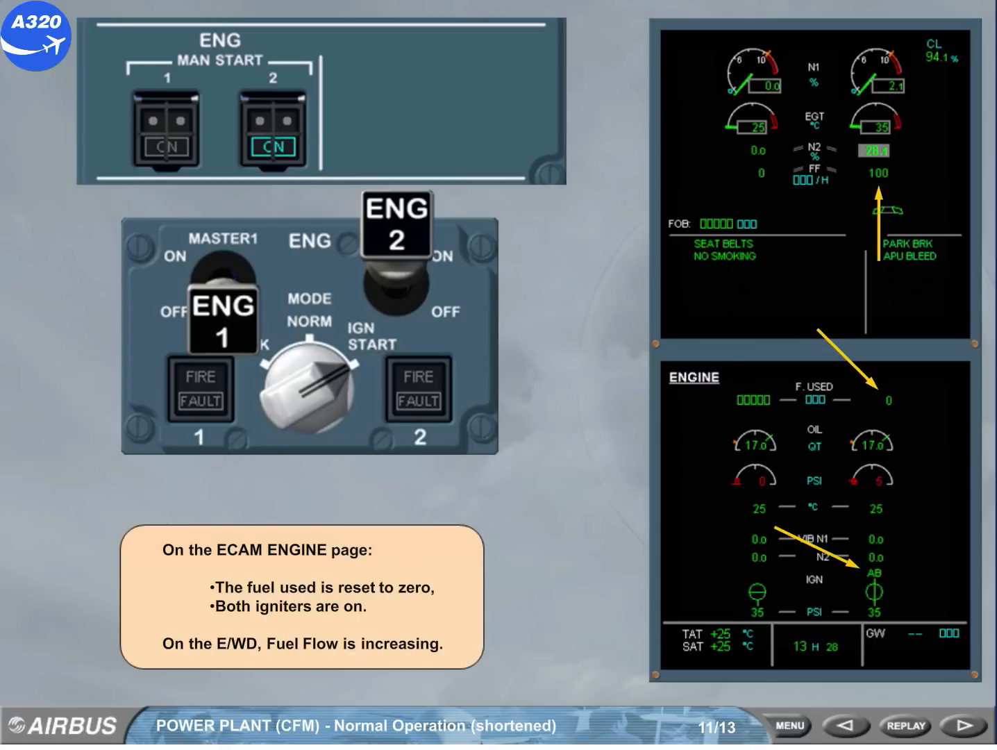
- Advance through slide 12 to final slide 13 with engine 2 running and parameters stabilized
left_click(967, 725)
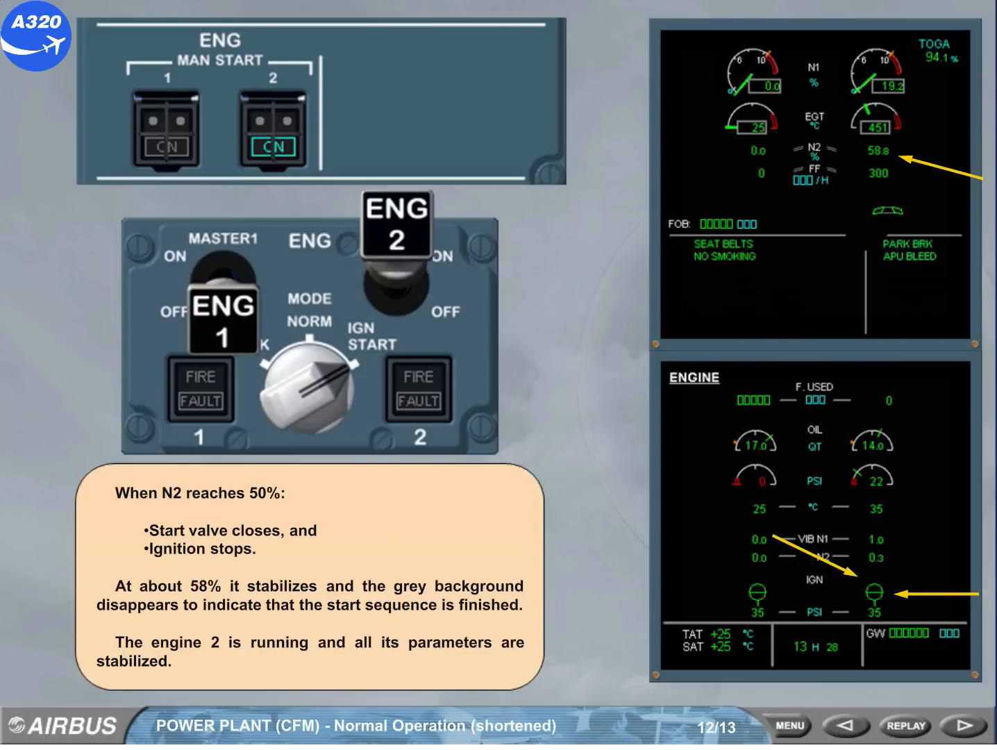
left_click(953, 727)
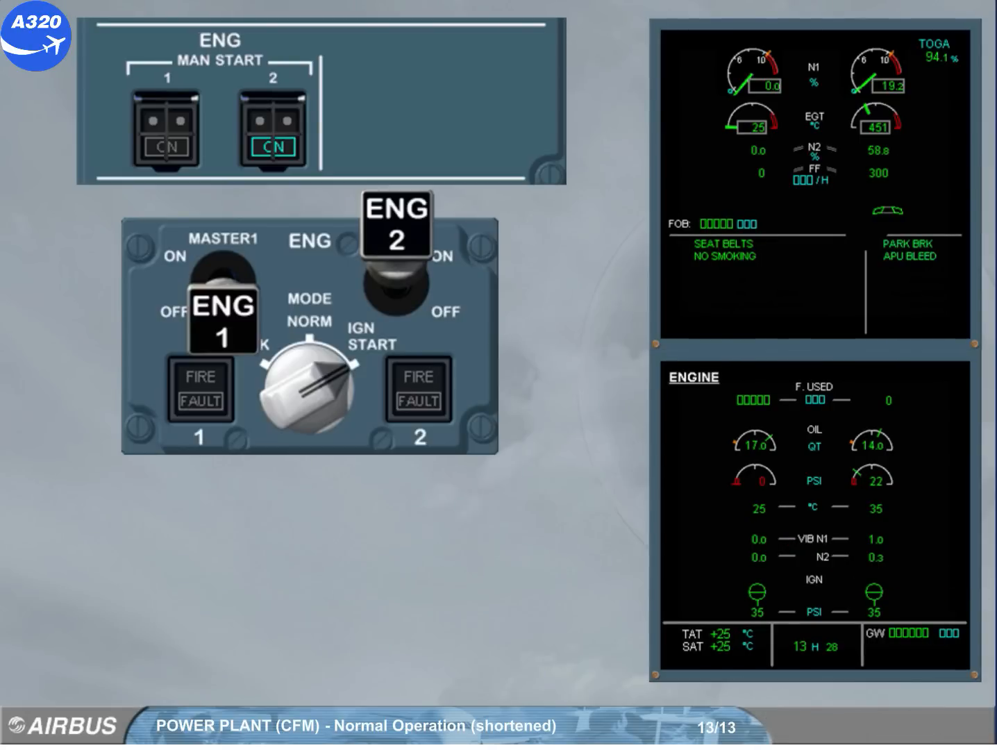
left_click(272, 128)
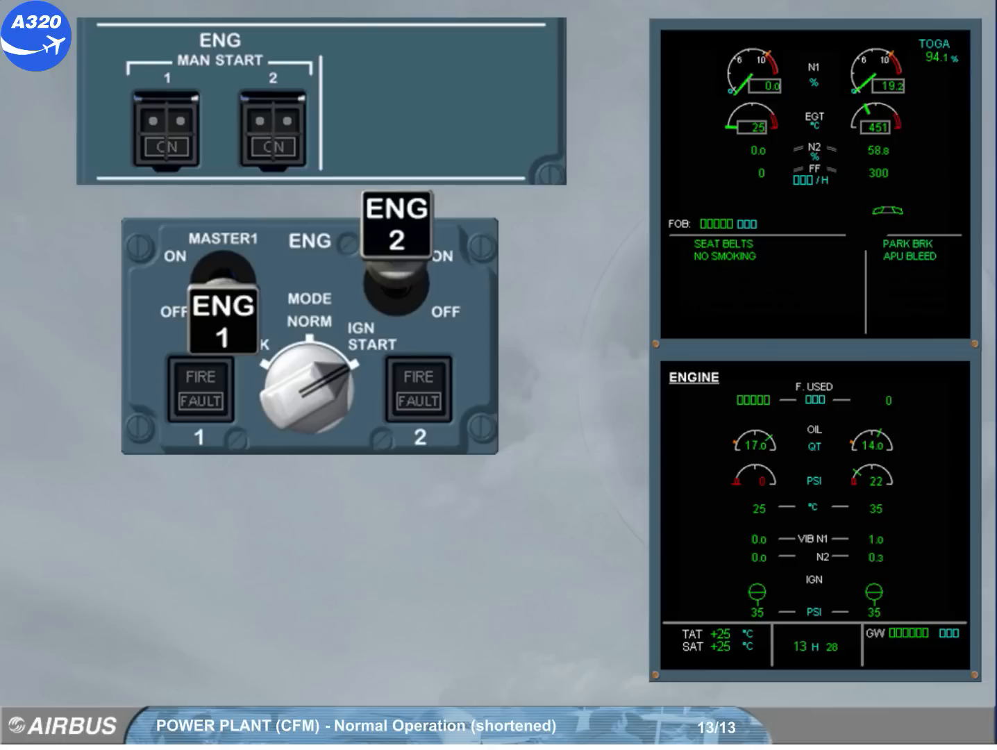